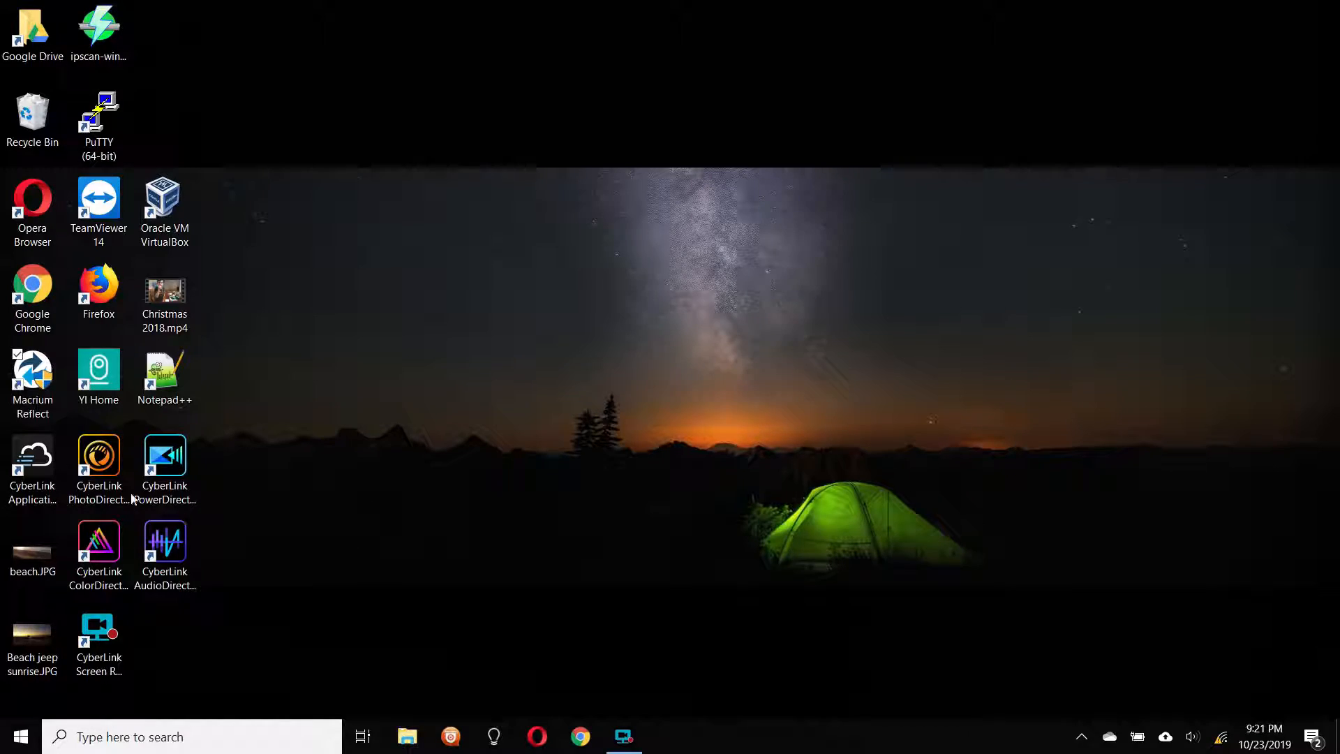
- Launch Macrium Reflect from its desktop shortcut
left_click(32, 382)
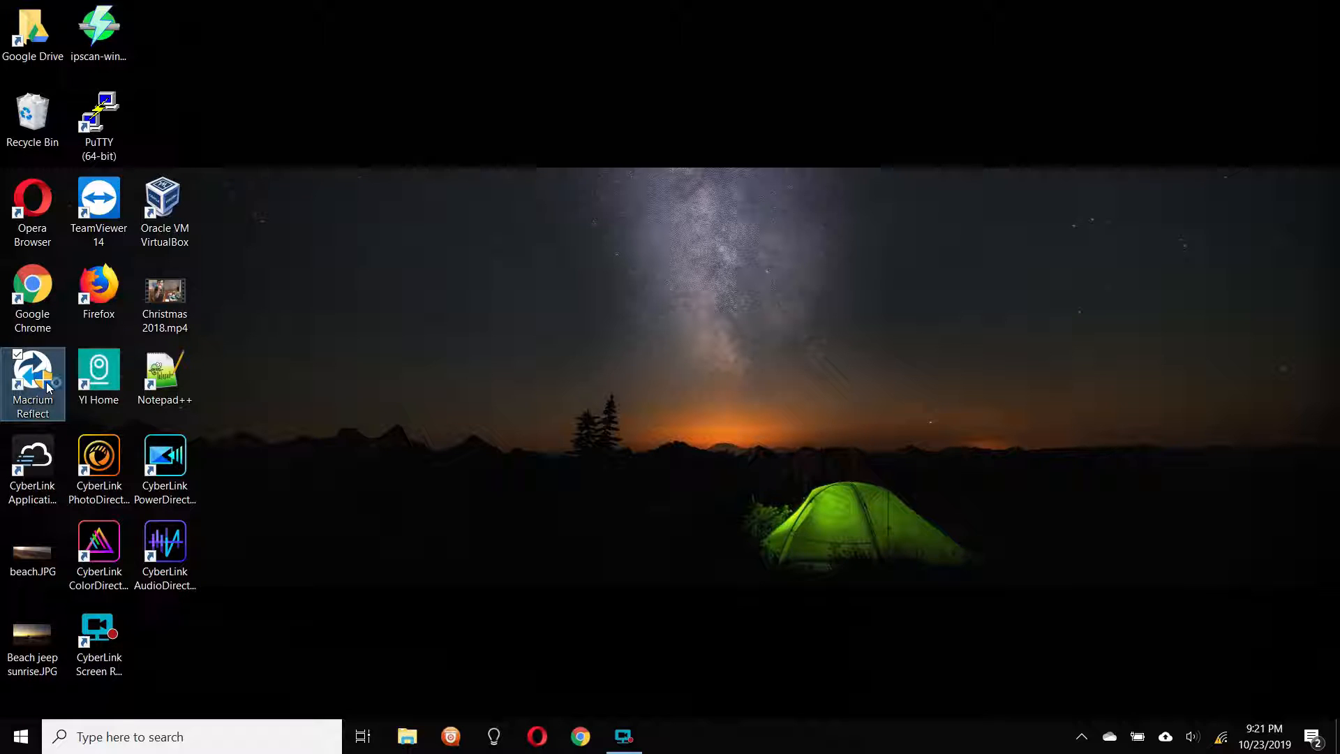
double_click(32, 375)
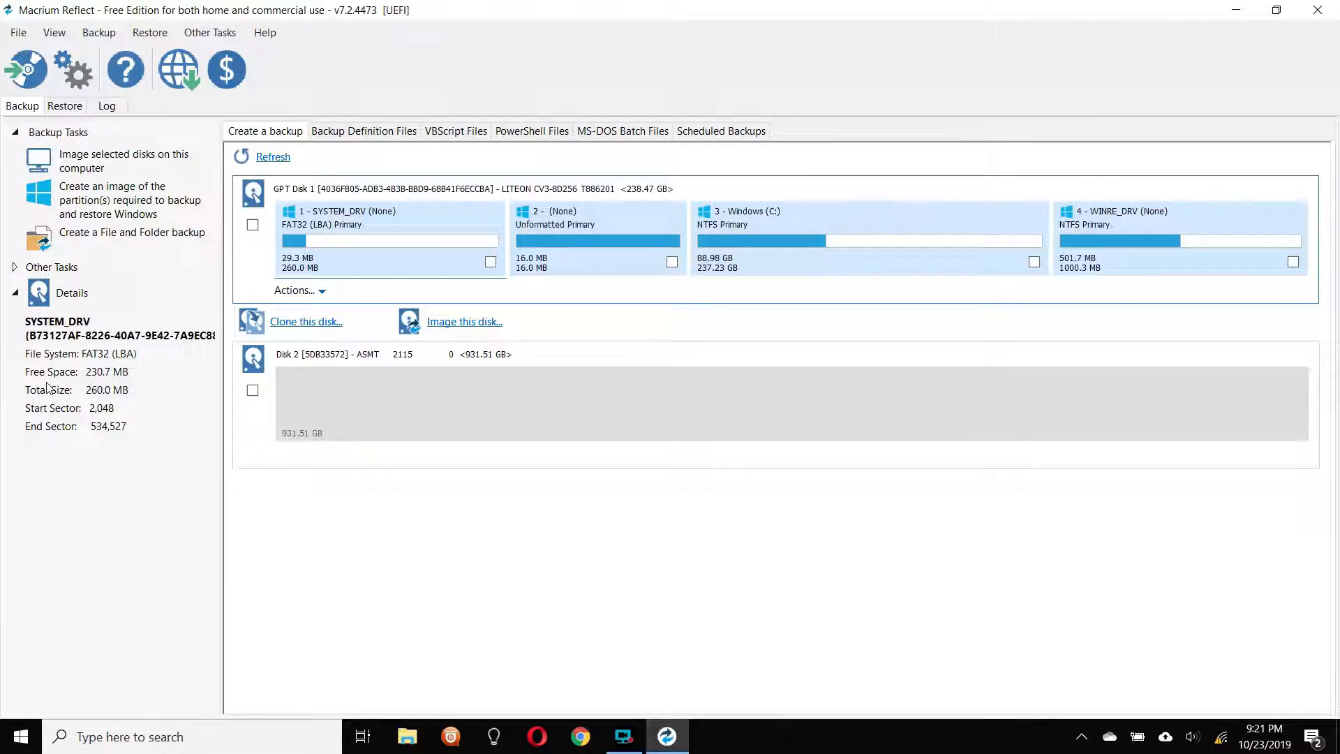
mouse_move(502, 234)
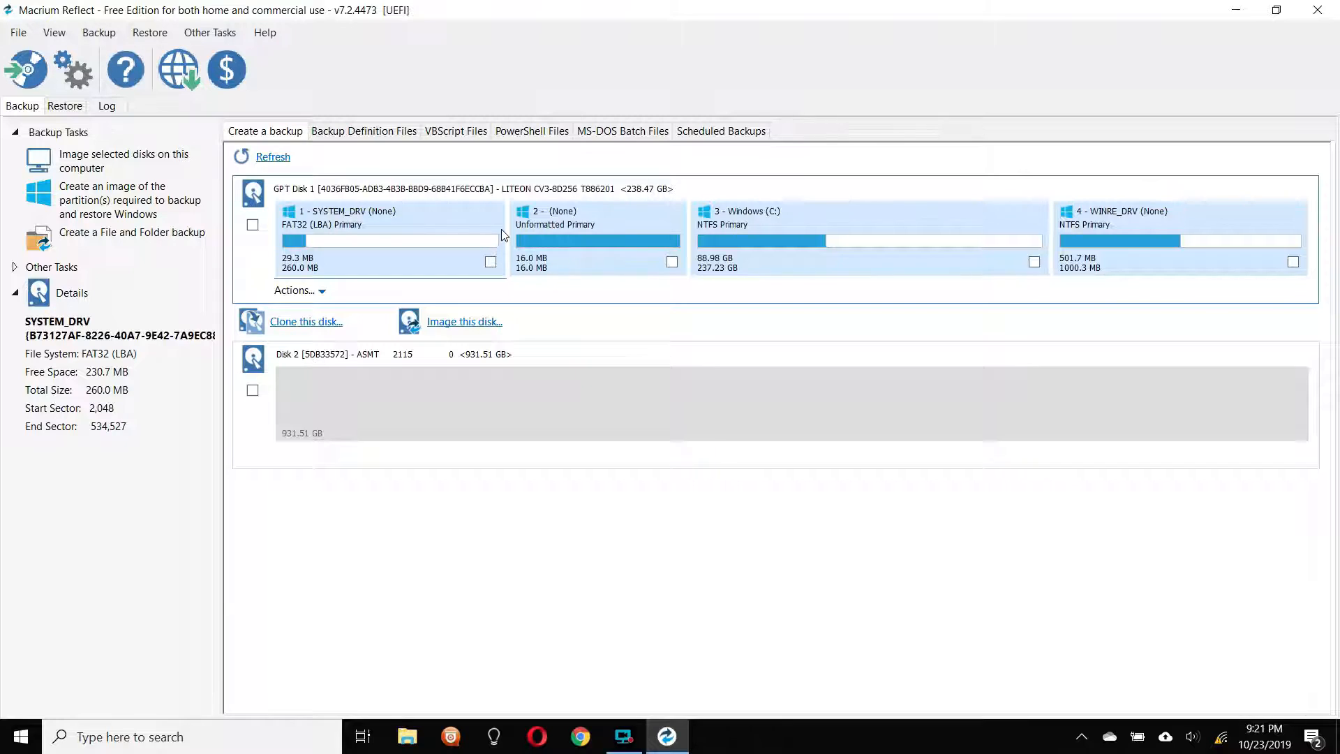
mouse_move(726, 245)
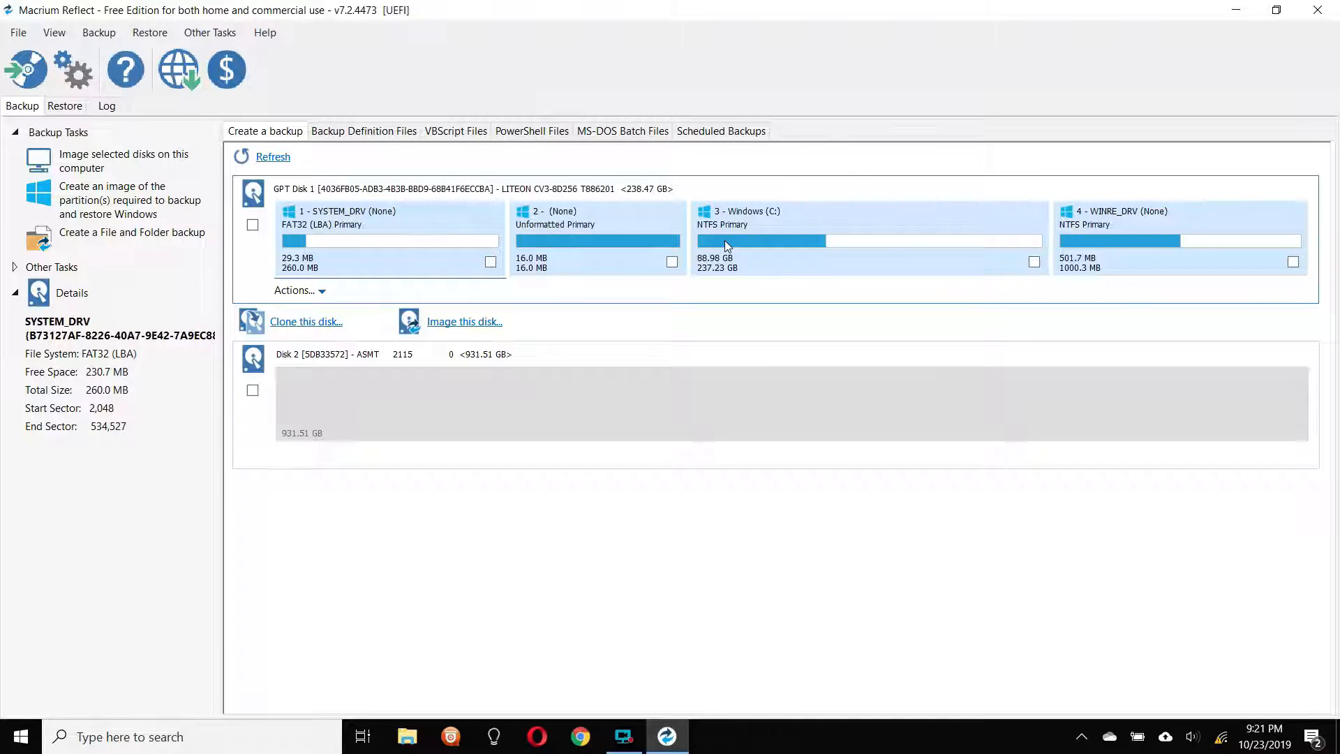
mouse_move(304, 213)
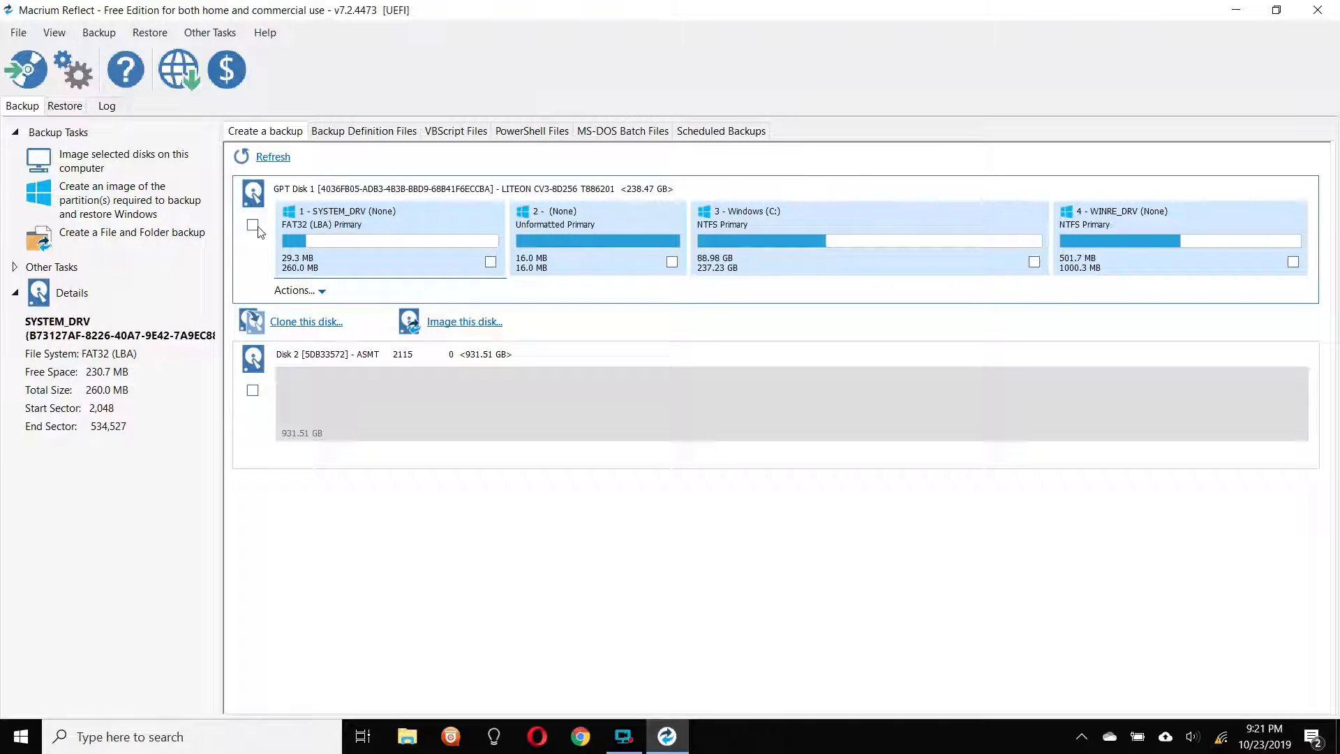
- Select the whole Windows disk for cloning and choose the 931.51 GB disk as destination
left_click(253, 223)
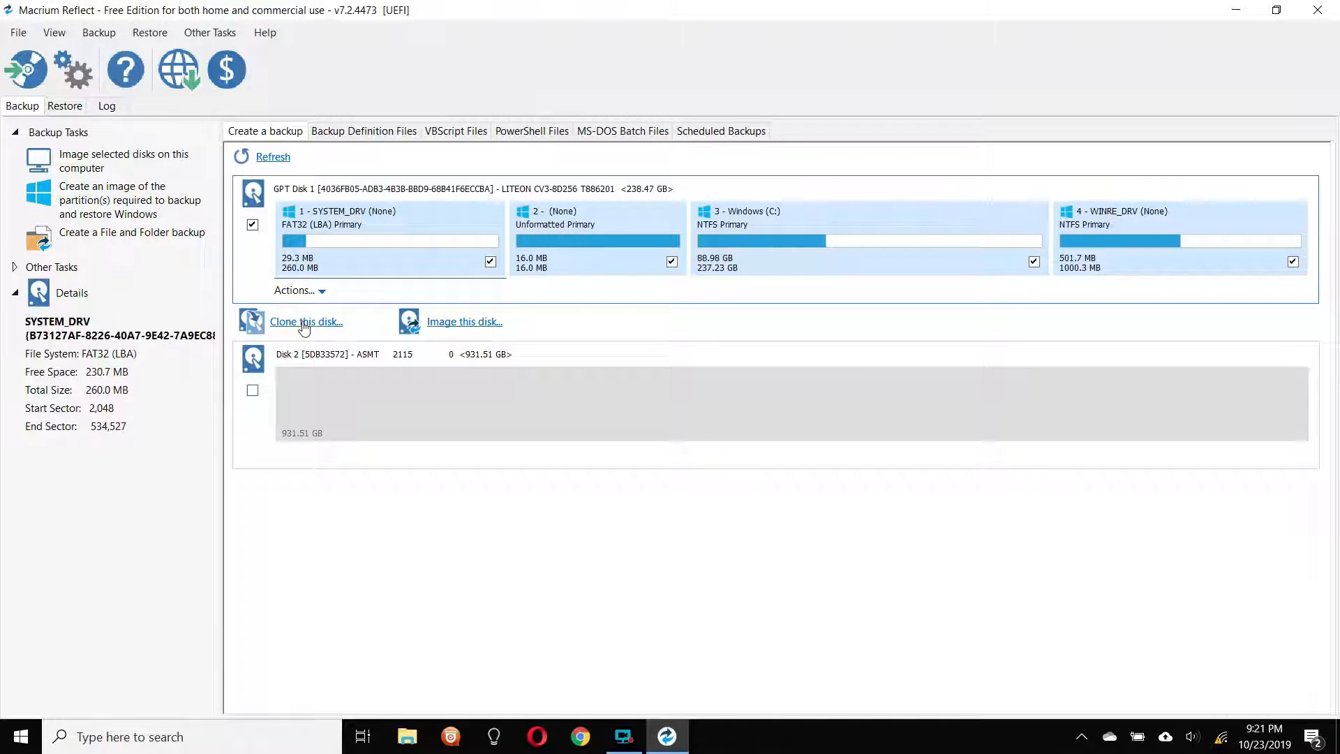
left_click(306, 321)
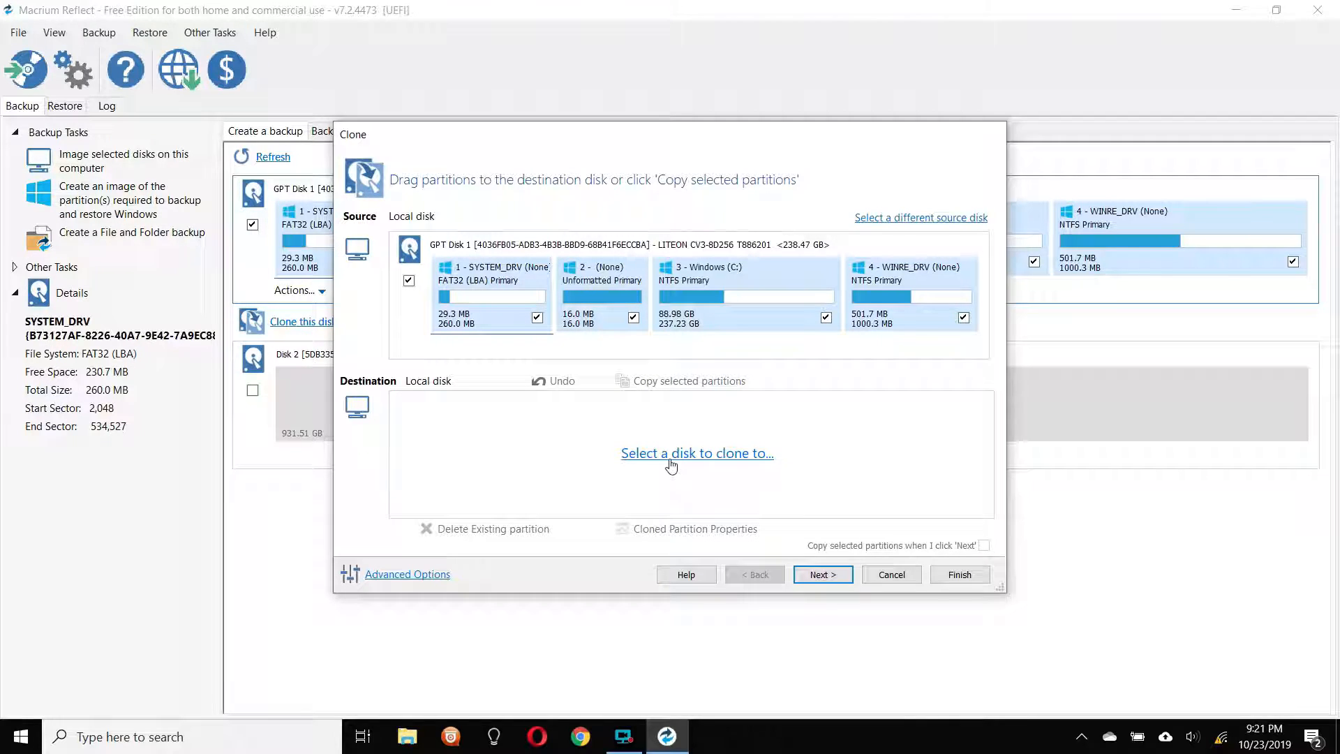
left_click(695, 453)
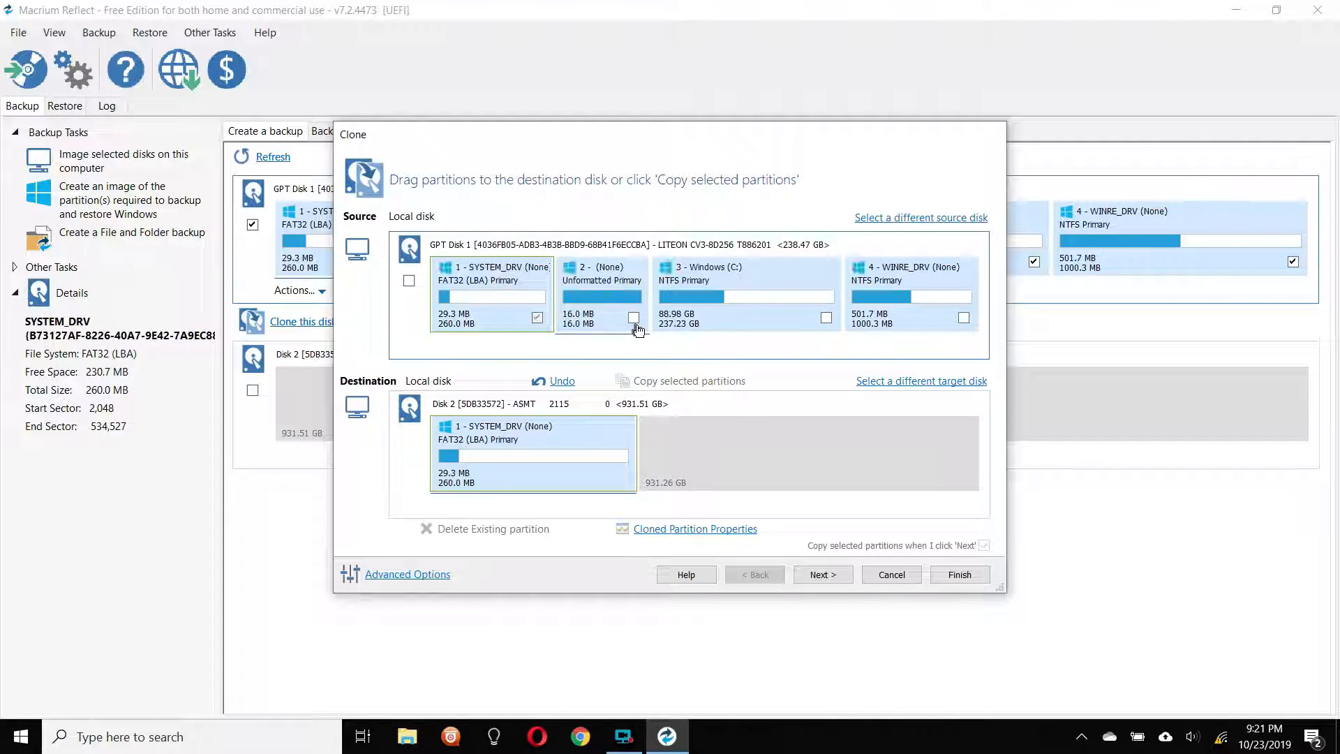
- Add the 16 MB unformatted partition and the Windows partition to the destination disk
left_click(633, 317)
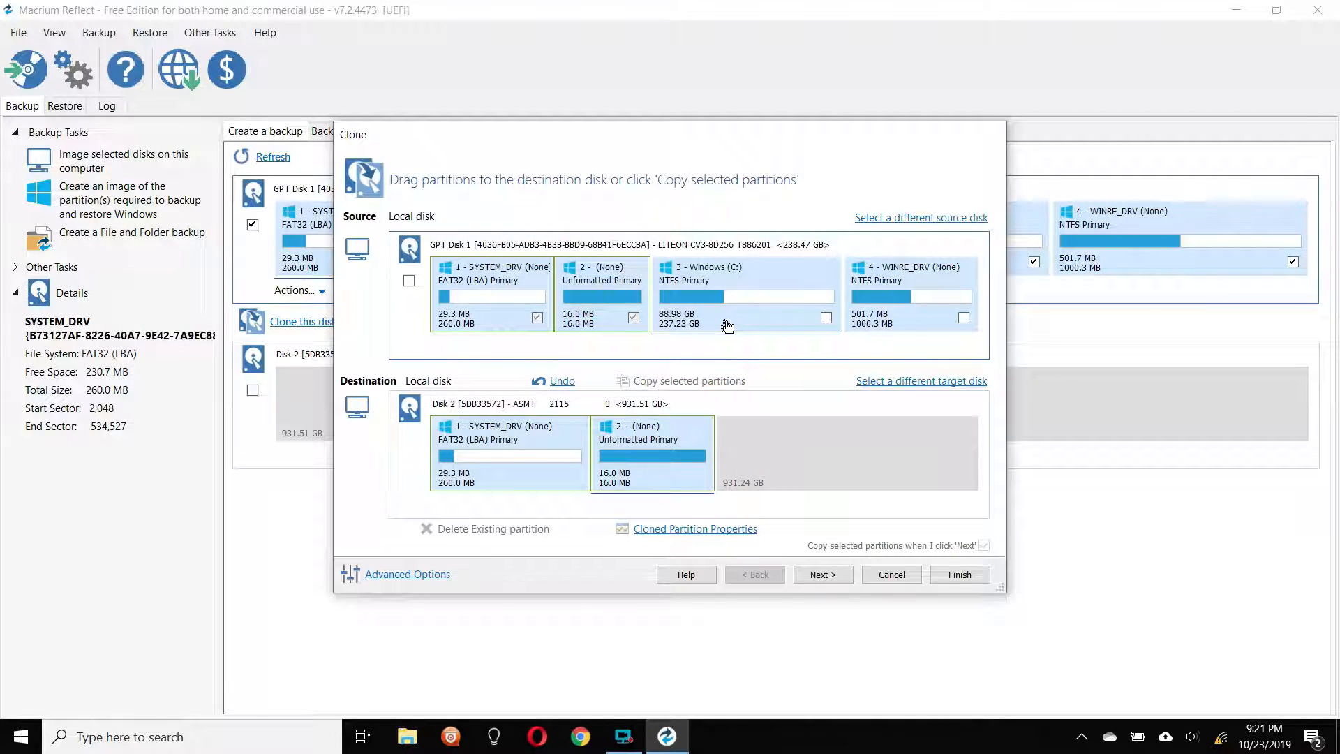
left_click(826, 317)
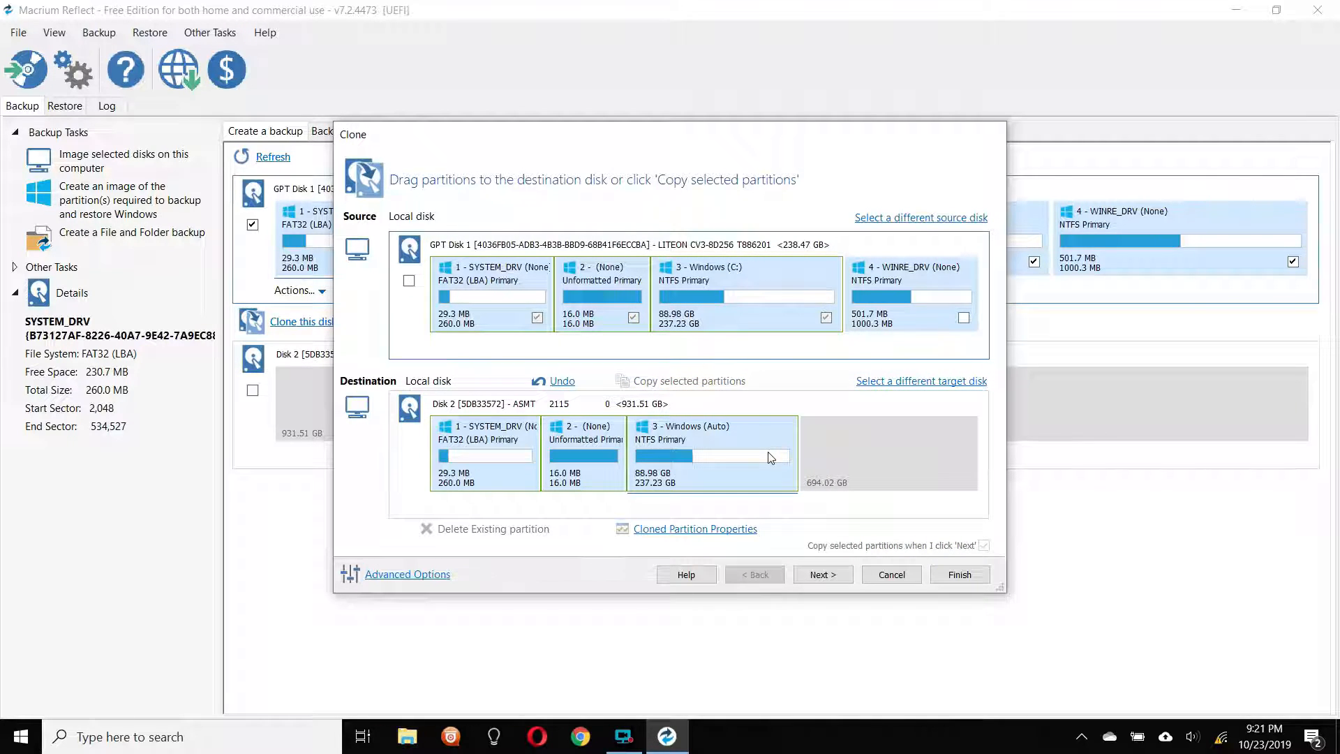
mouse_move(680, 359)
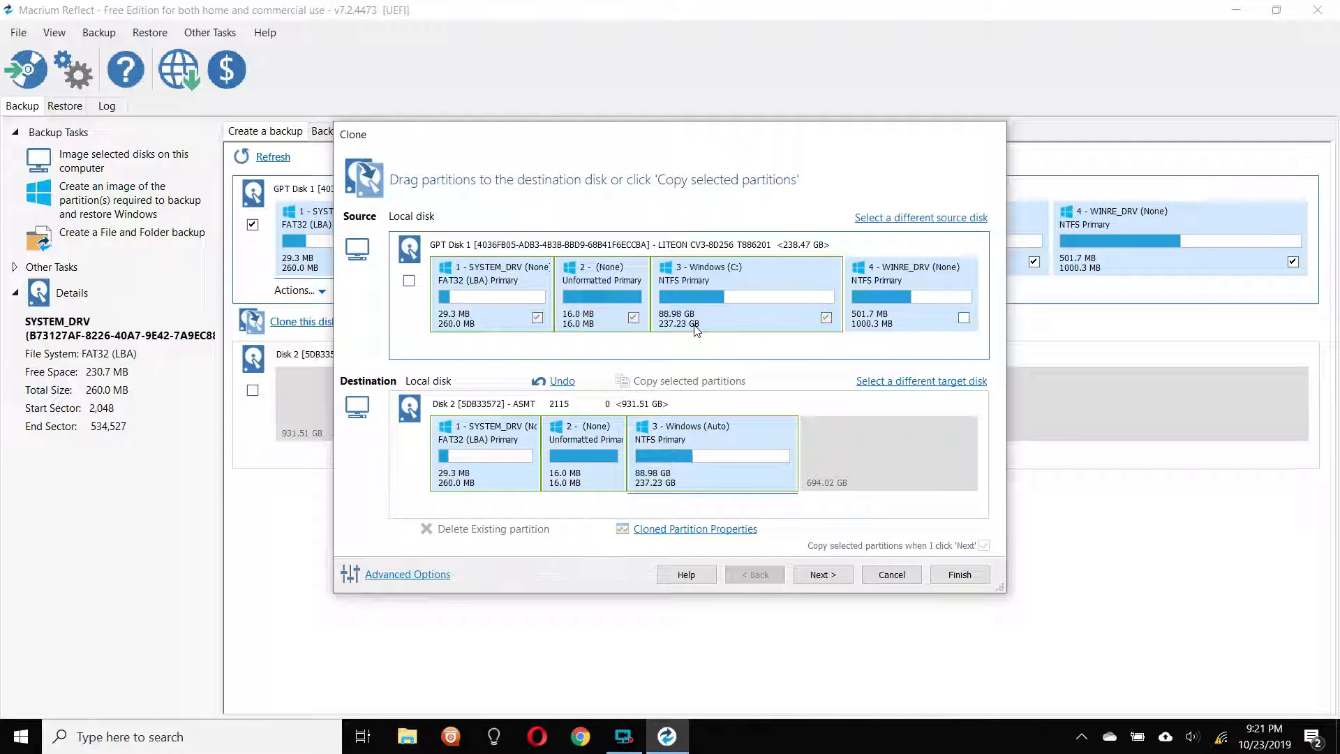
mouse_move(666, 496)
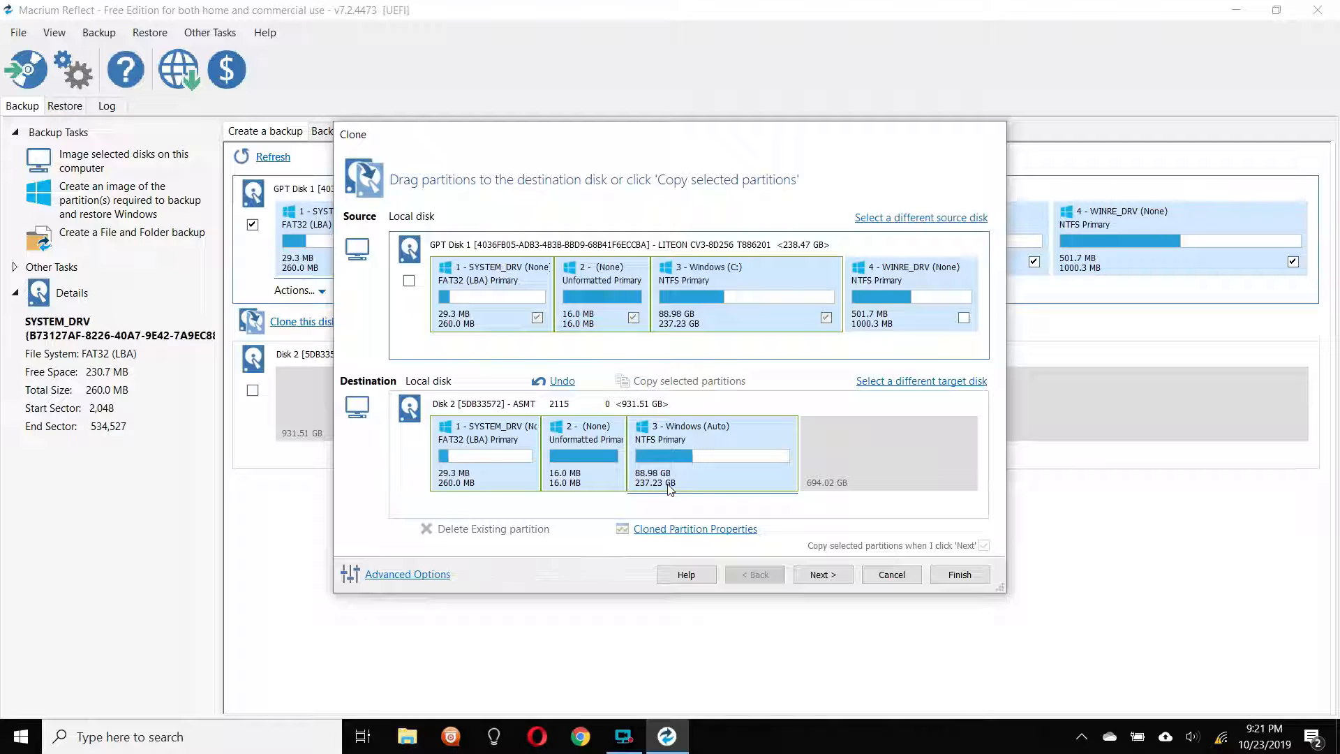
mouse_move(802, 424)
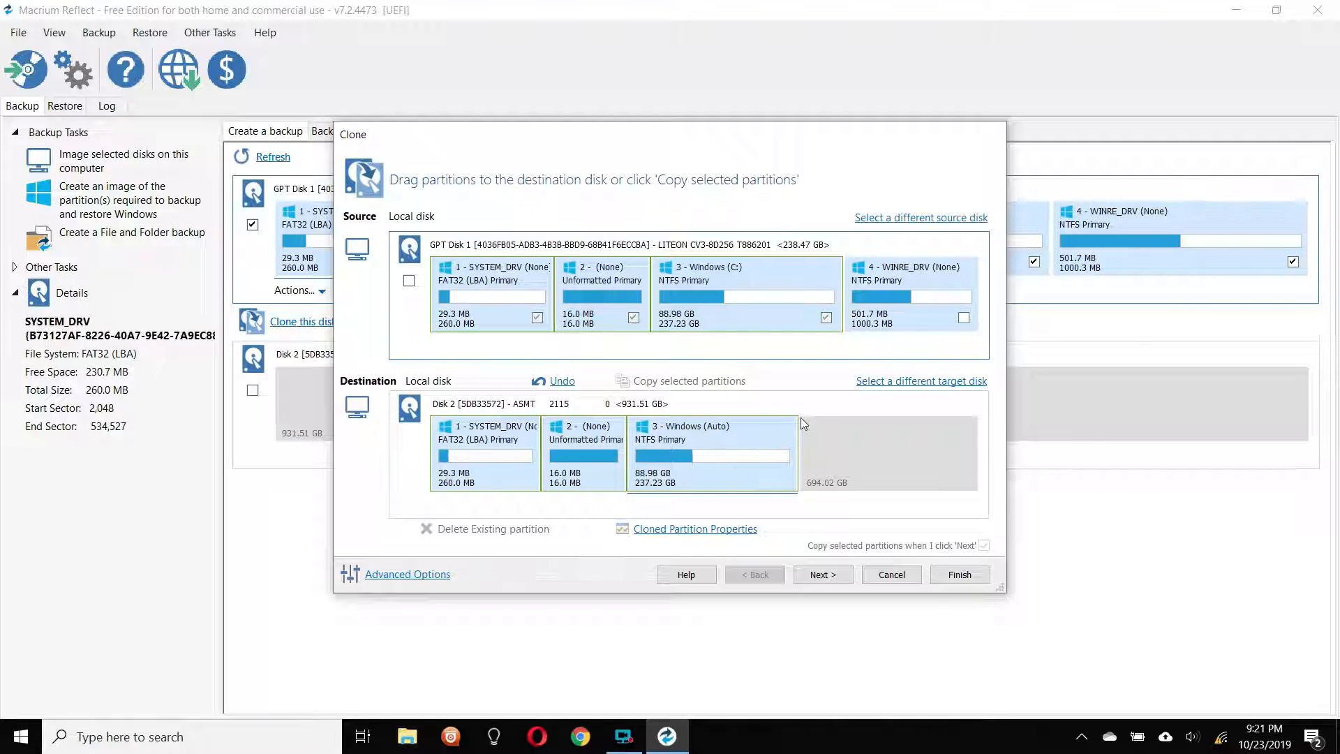
mouse_move(886, 323)
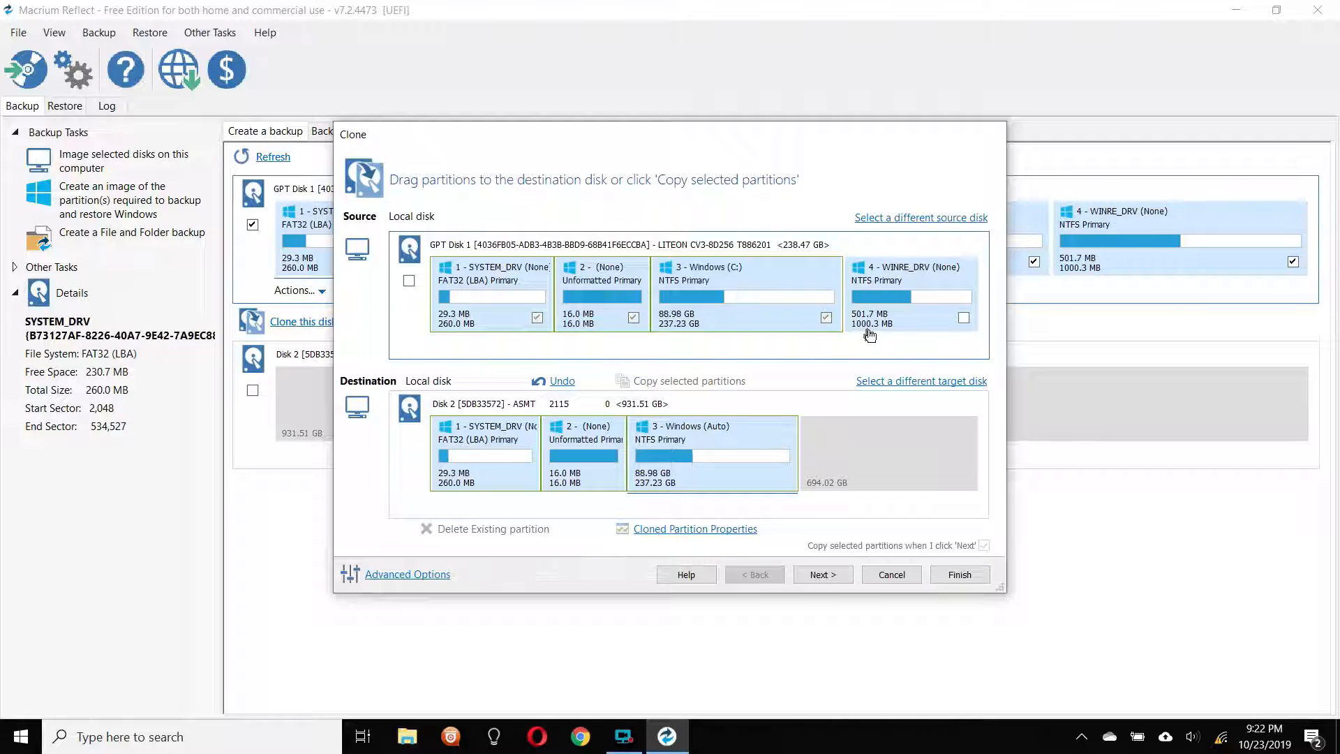
mouse_move(878, 333)
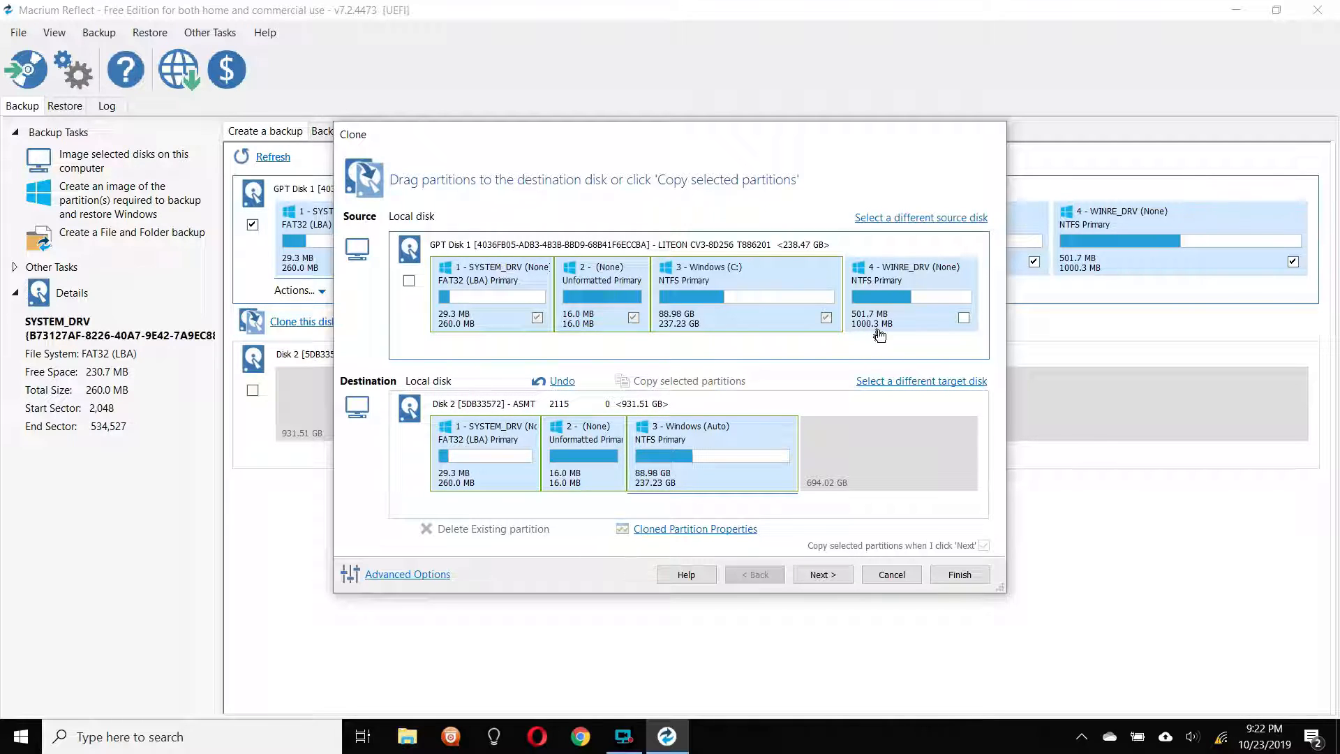
mouse_move(863, 334)
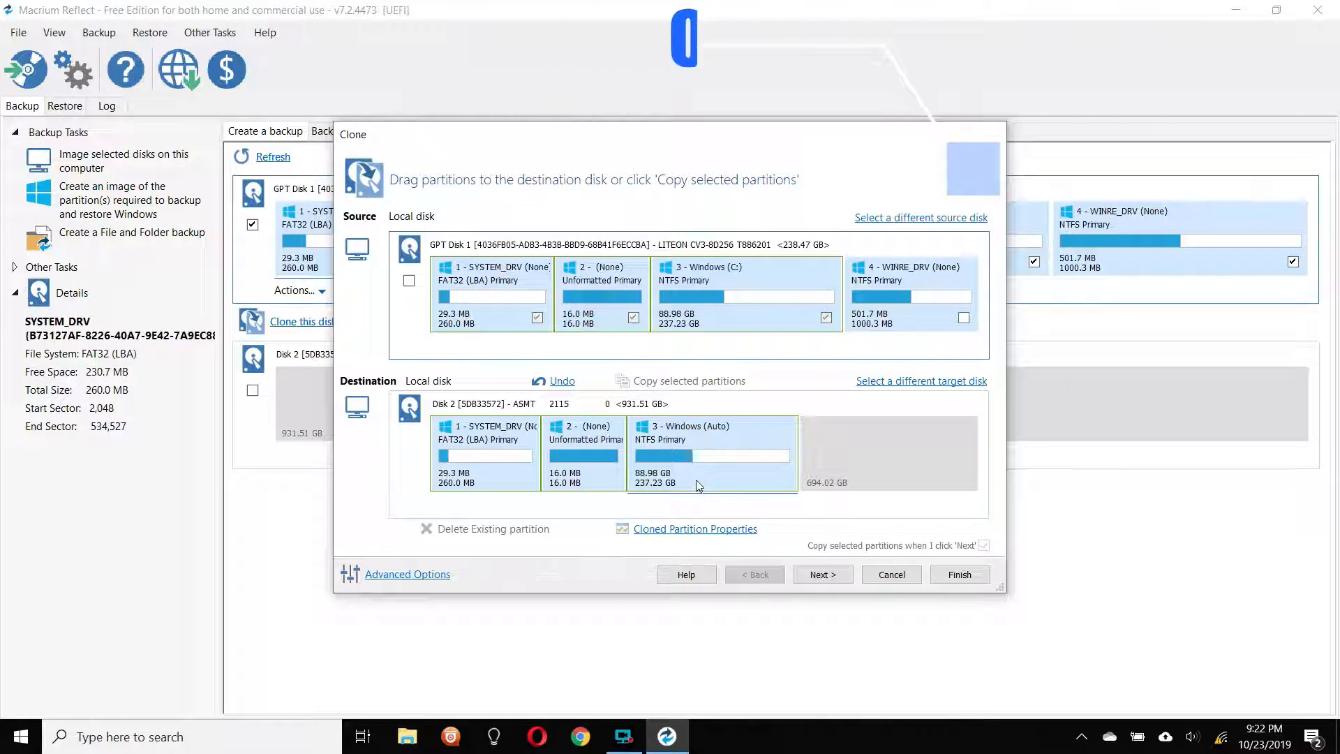
mouse_move(714, 451)
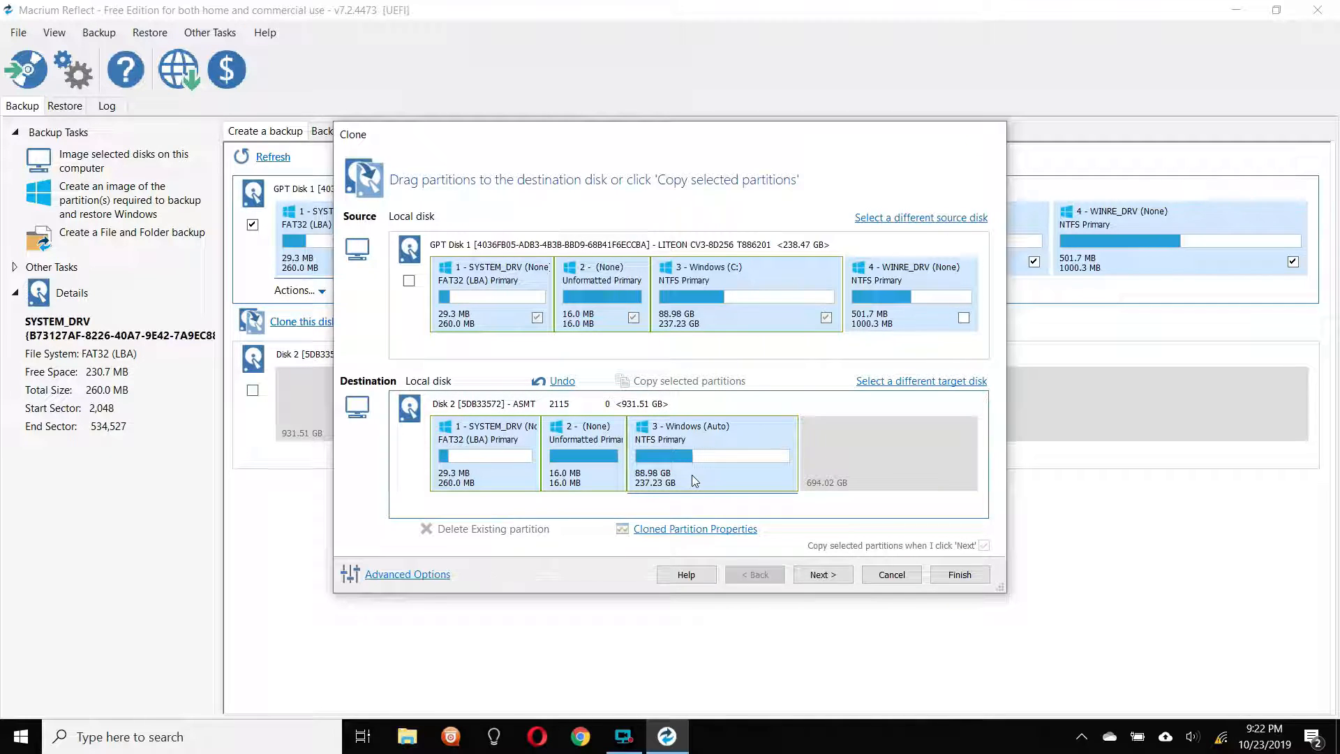
mouse_move(692, 512)
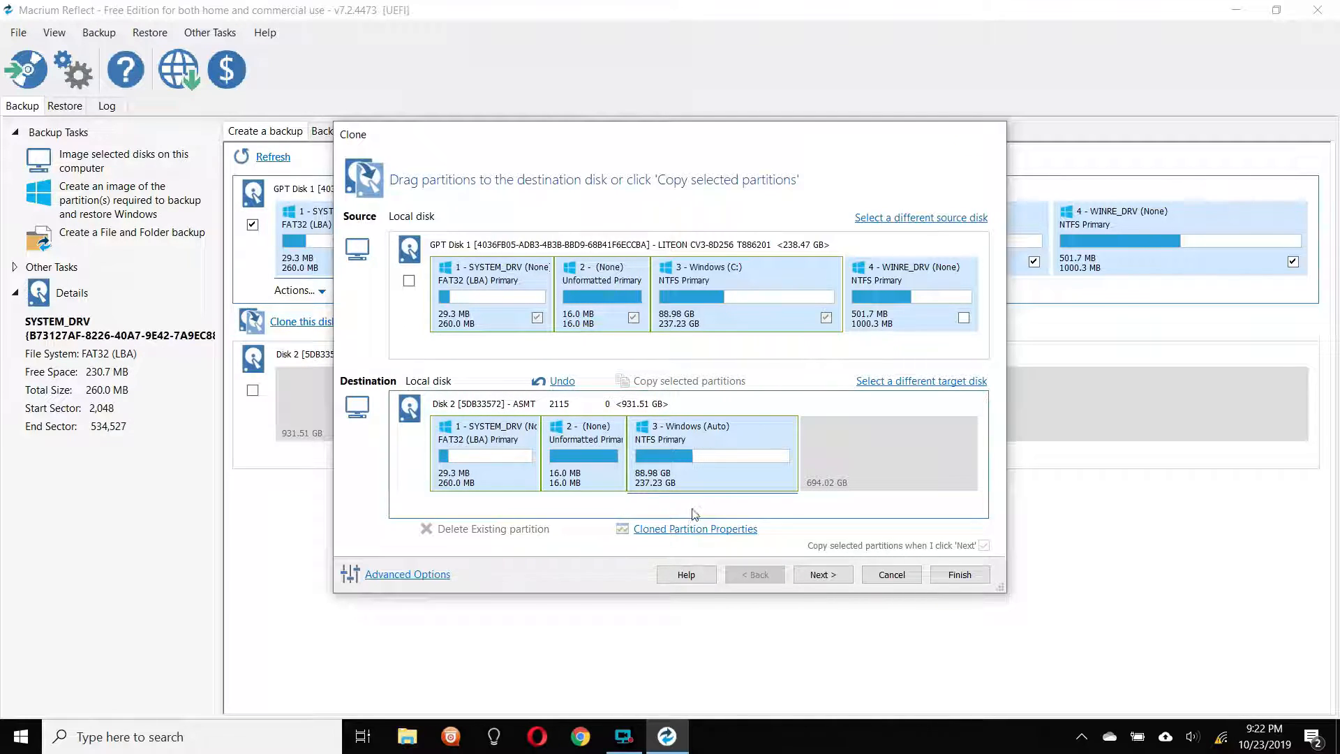
mouse_move(692, 533)
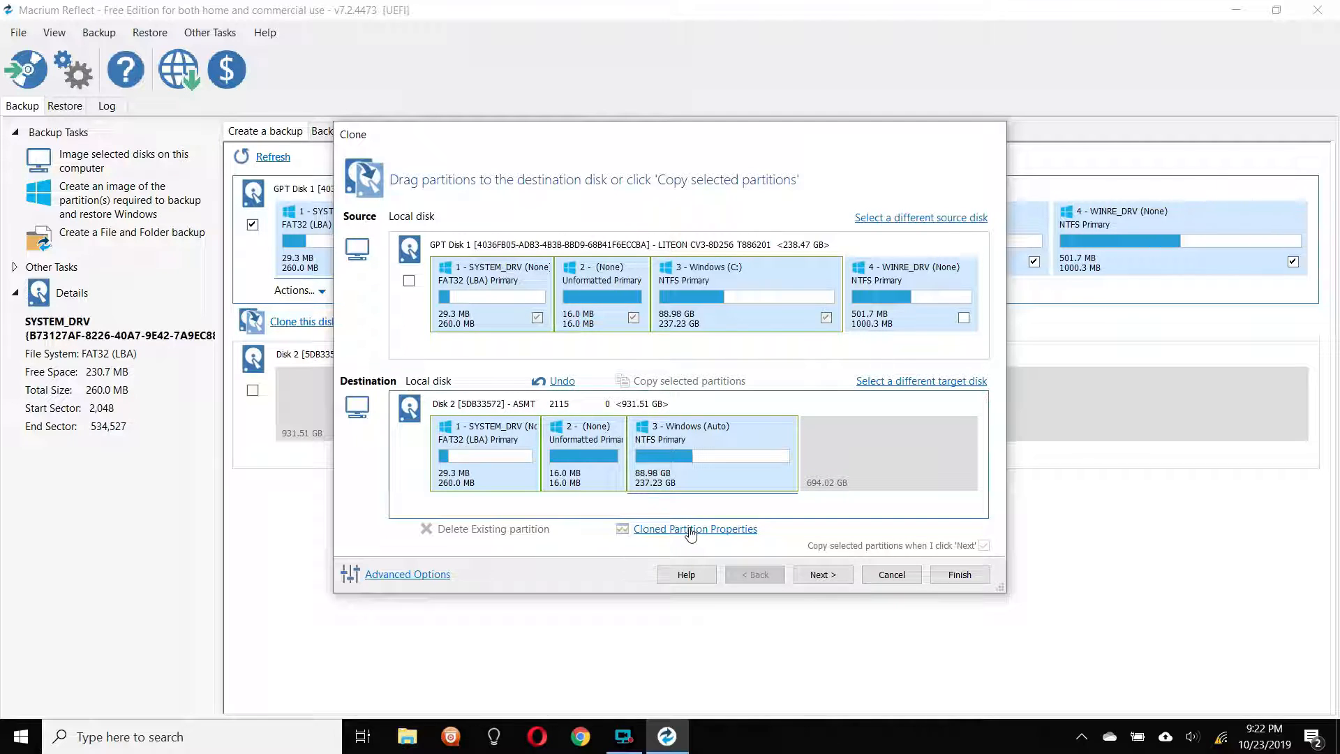
- Grow the cloned Windows partition to maximum size, then leave about 1000 MB free after it
left_click(695, 528)
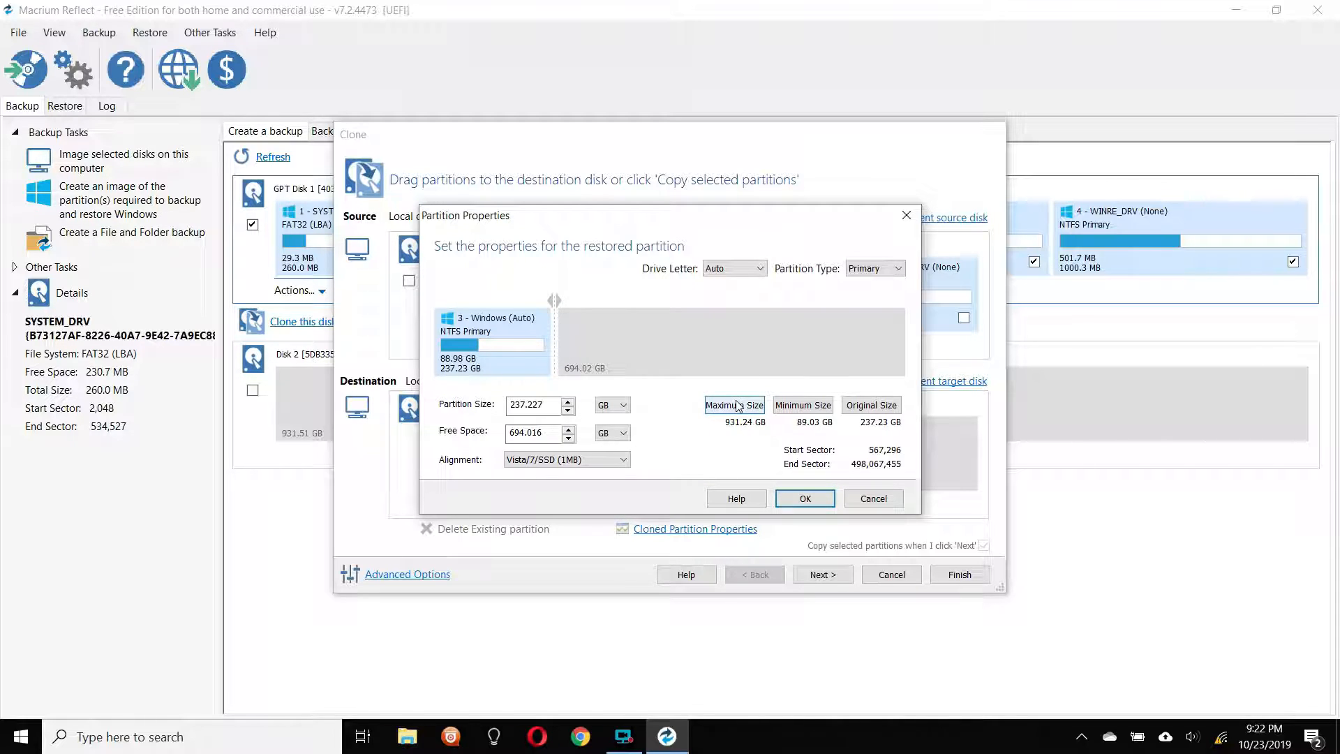
left_click(733, 405)
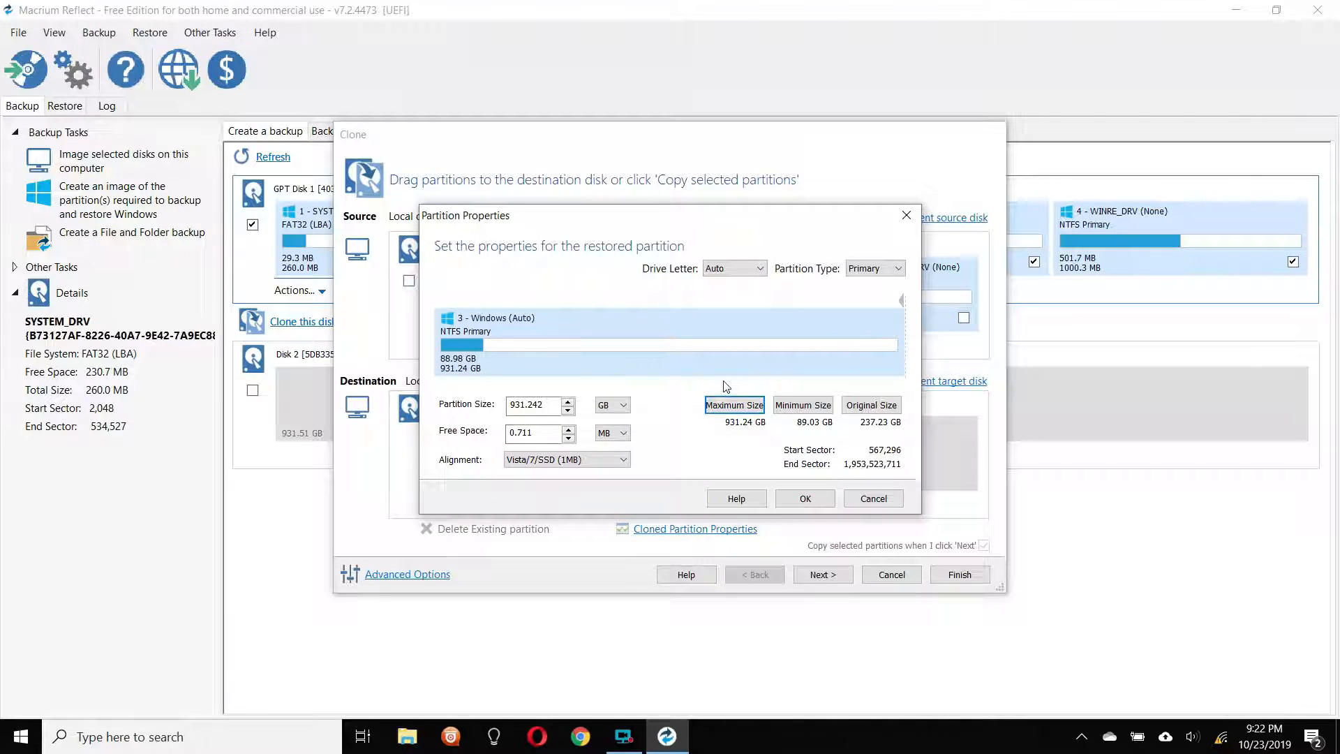
mouse_move(810, 227)
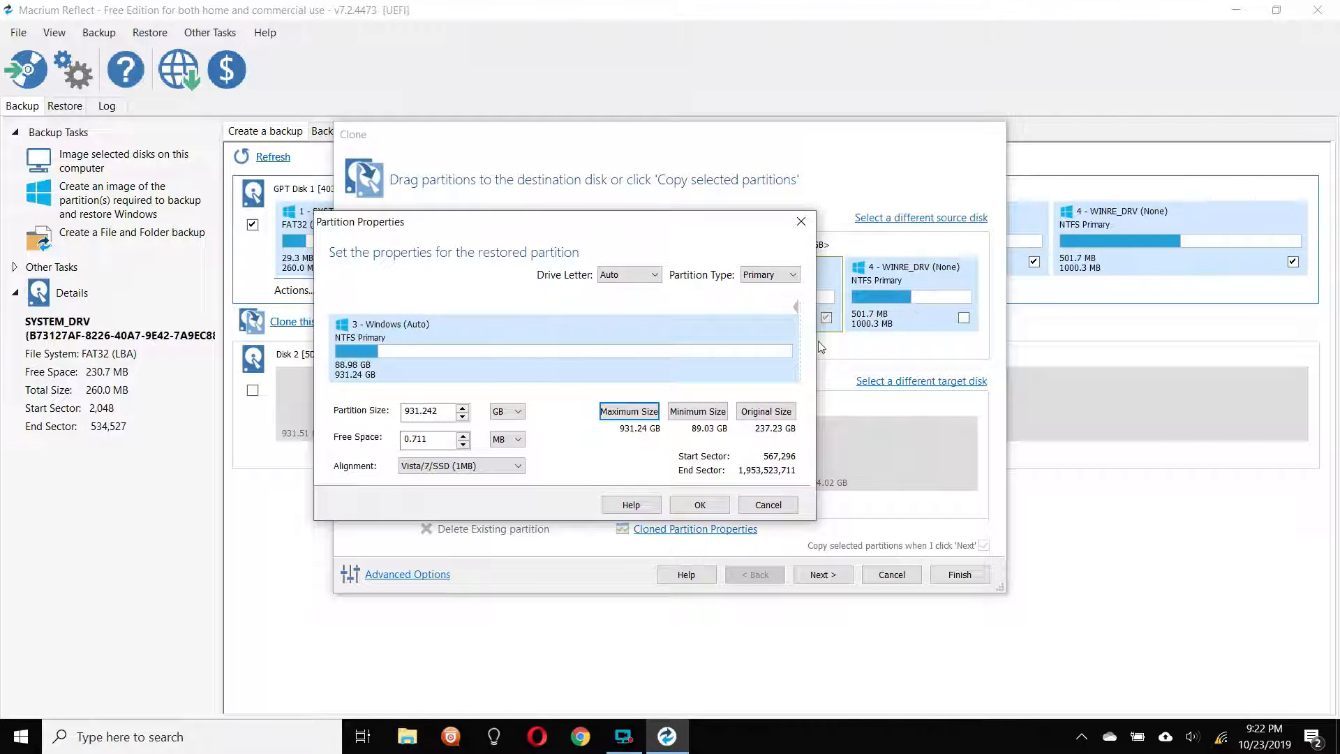
mouse_move(881, 333)
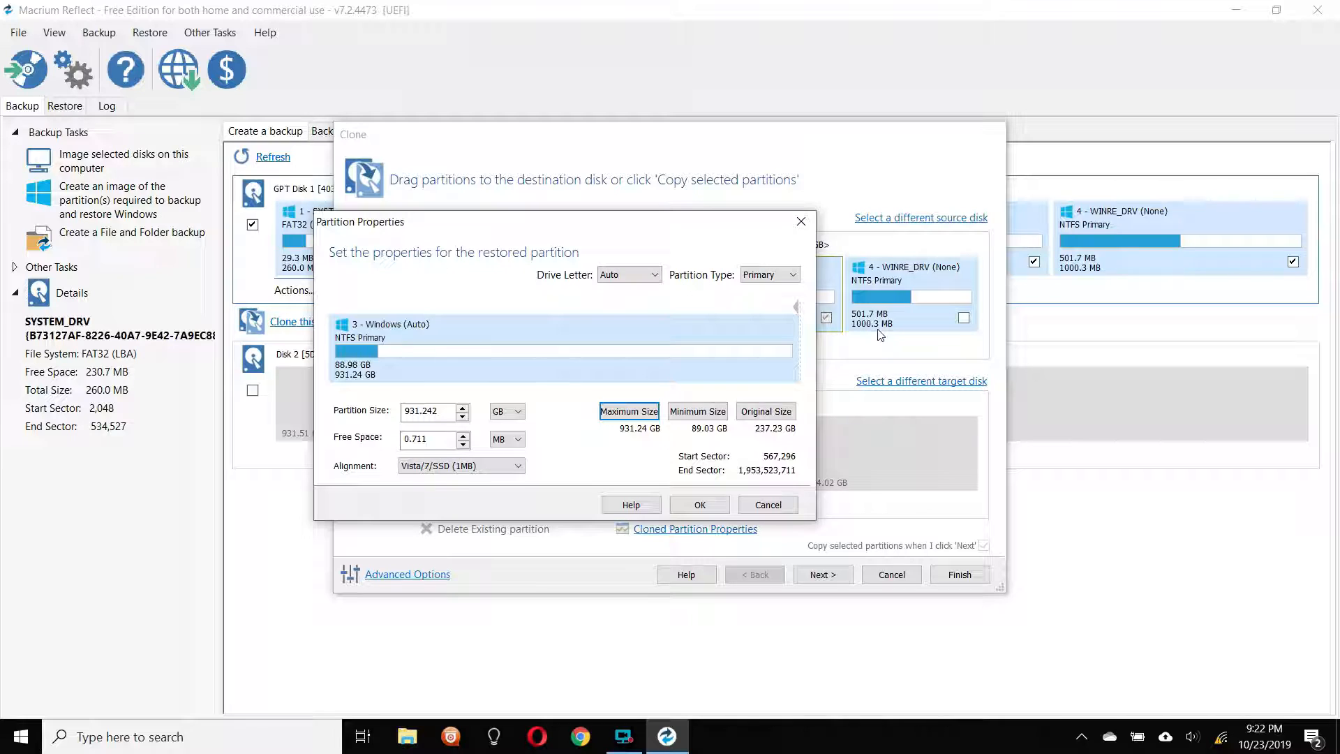
mouse_move(469, 455)
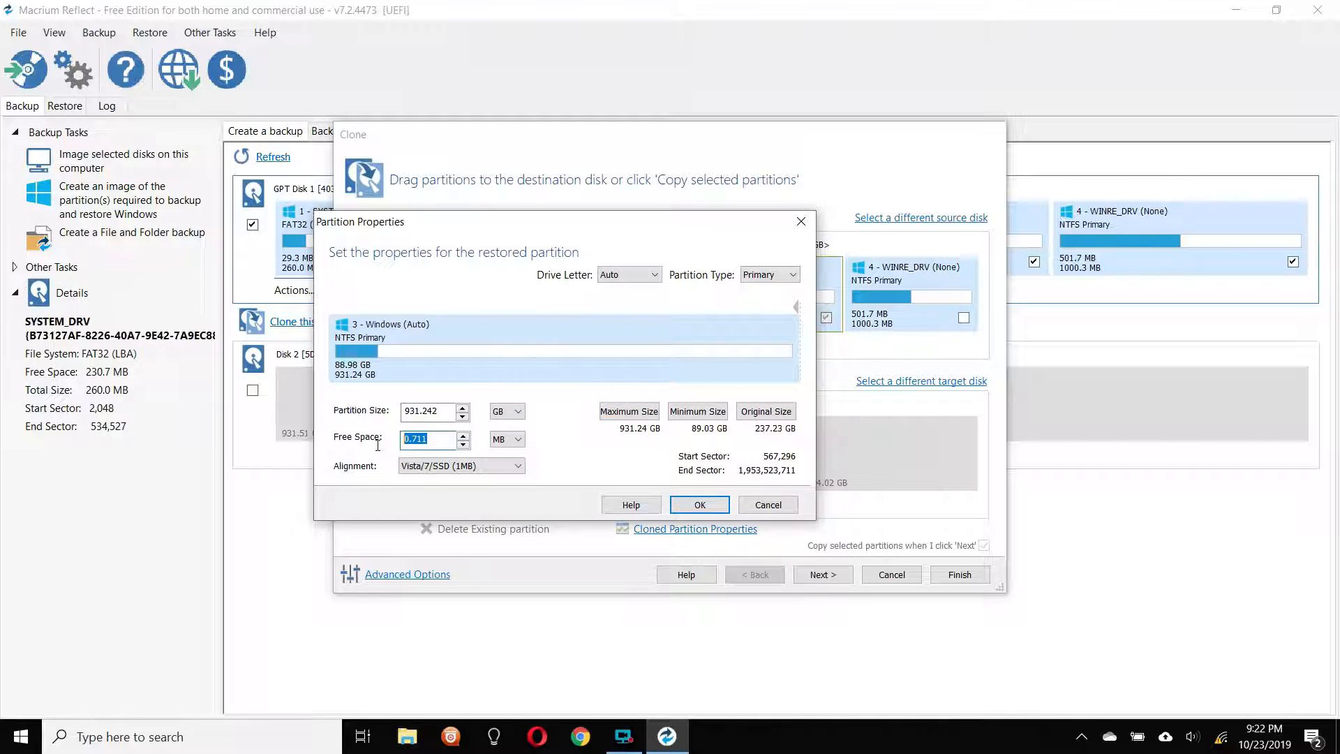
type("1000.")
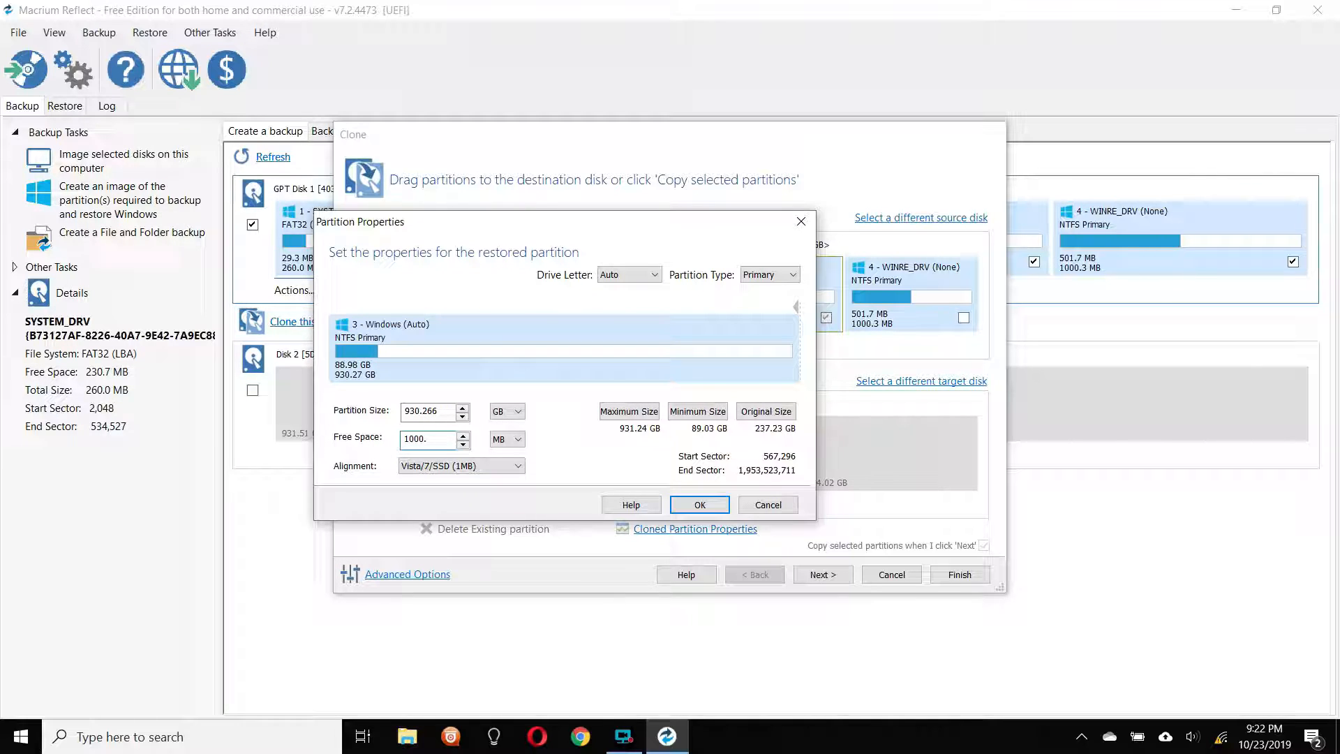
left_click(466, 435)
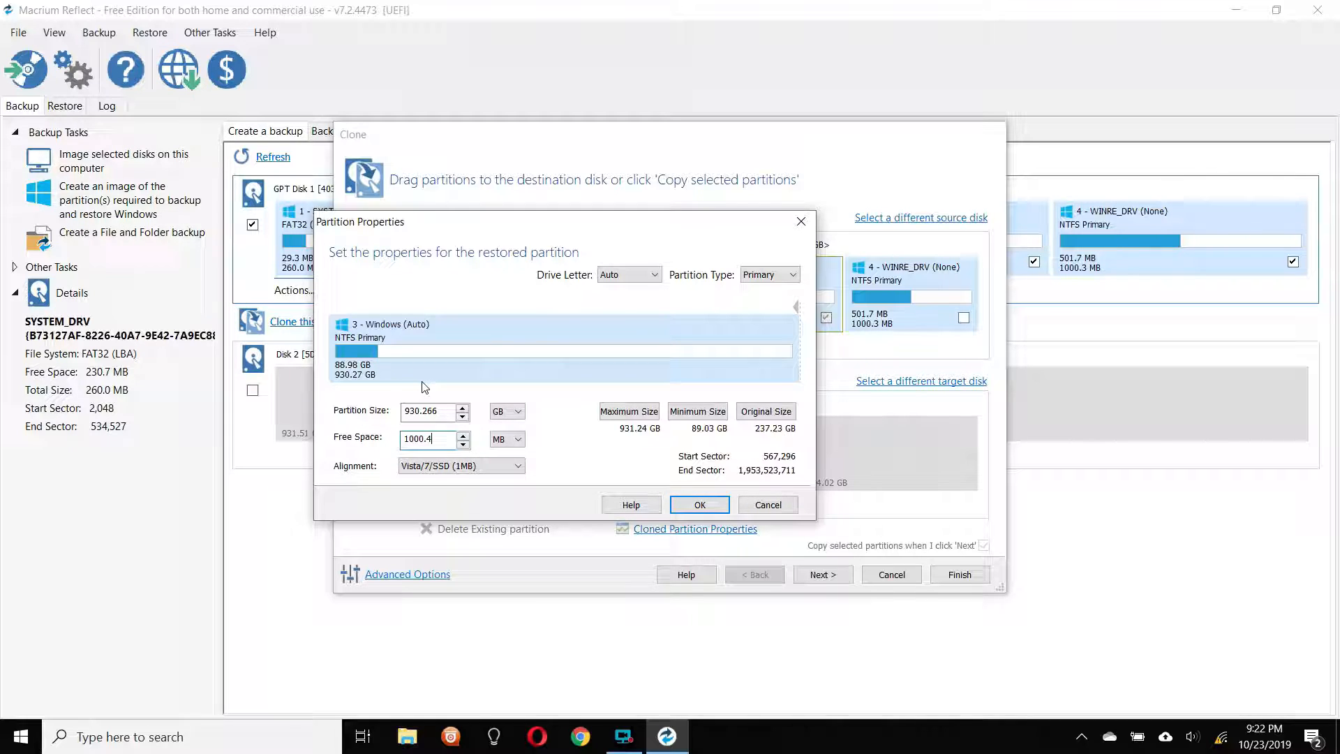
mouse_move(426, 430)
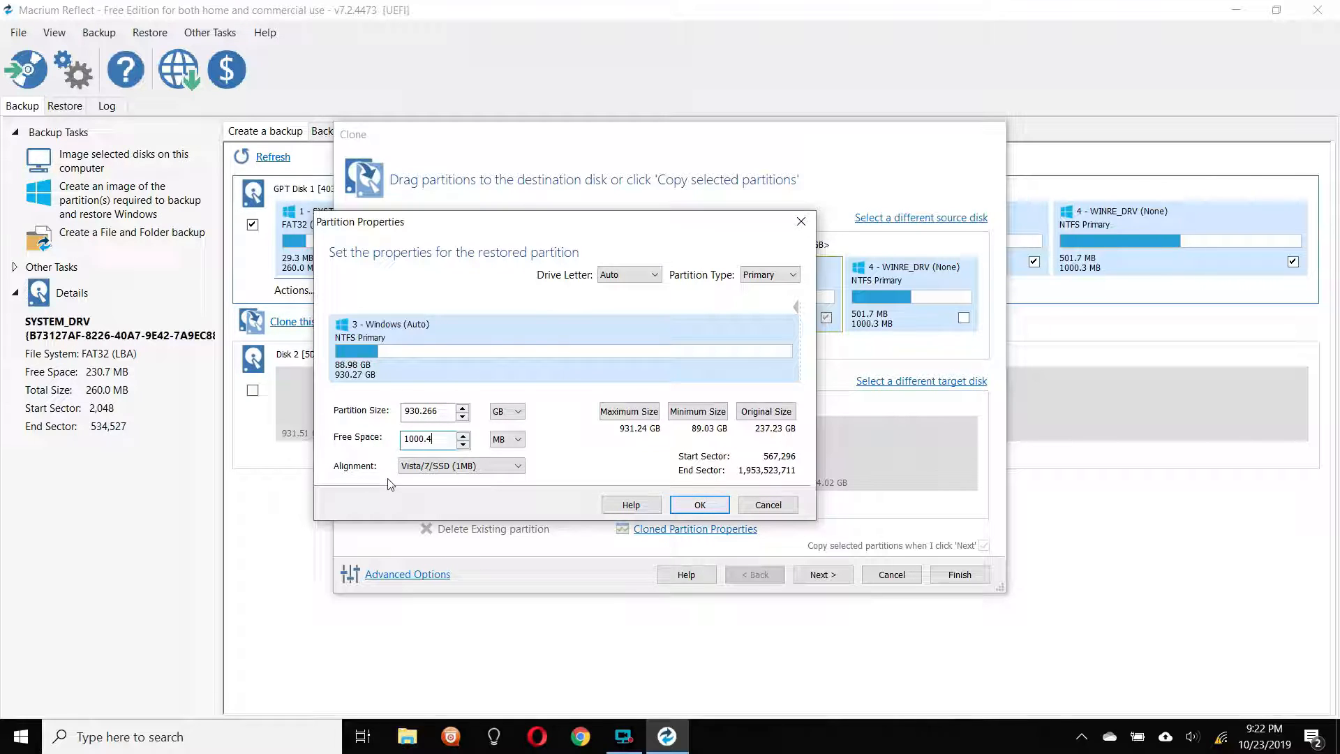
mouse_move(773, 402)
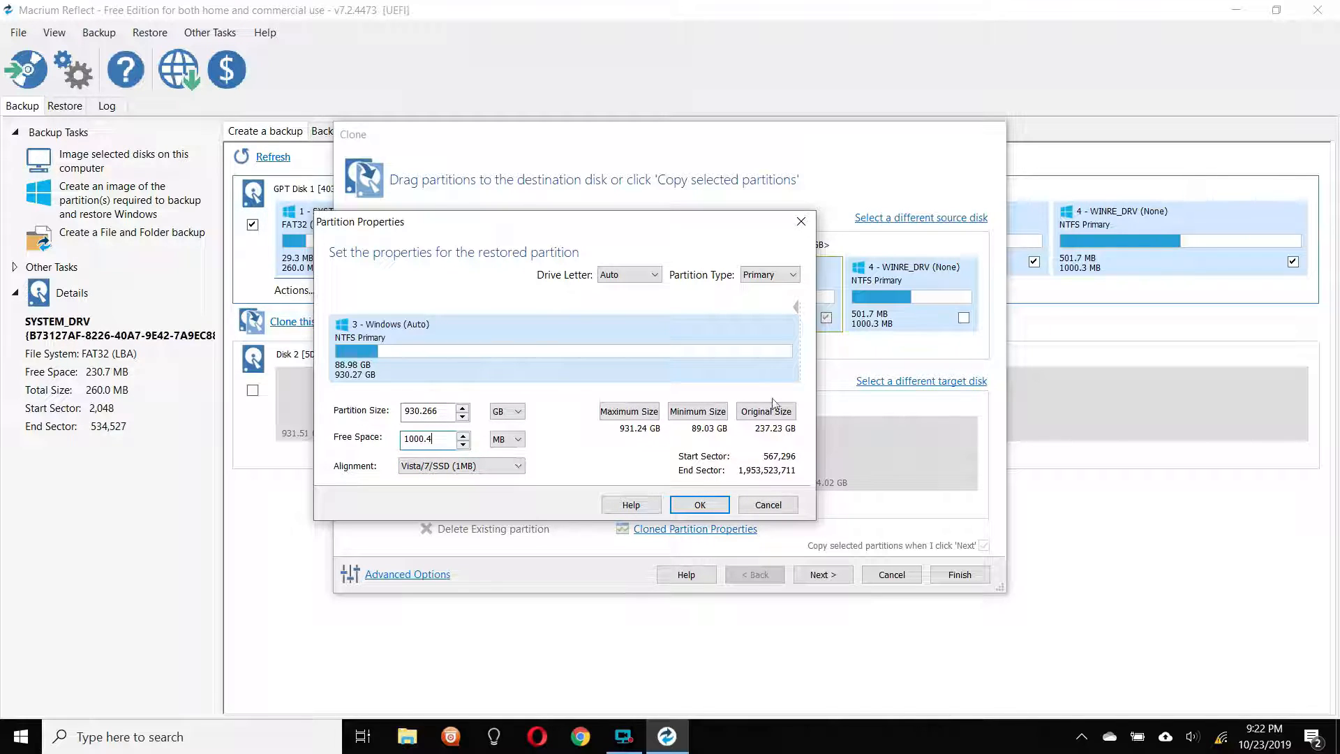
mouse_move(722, 476)
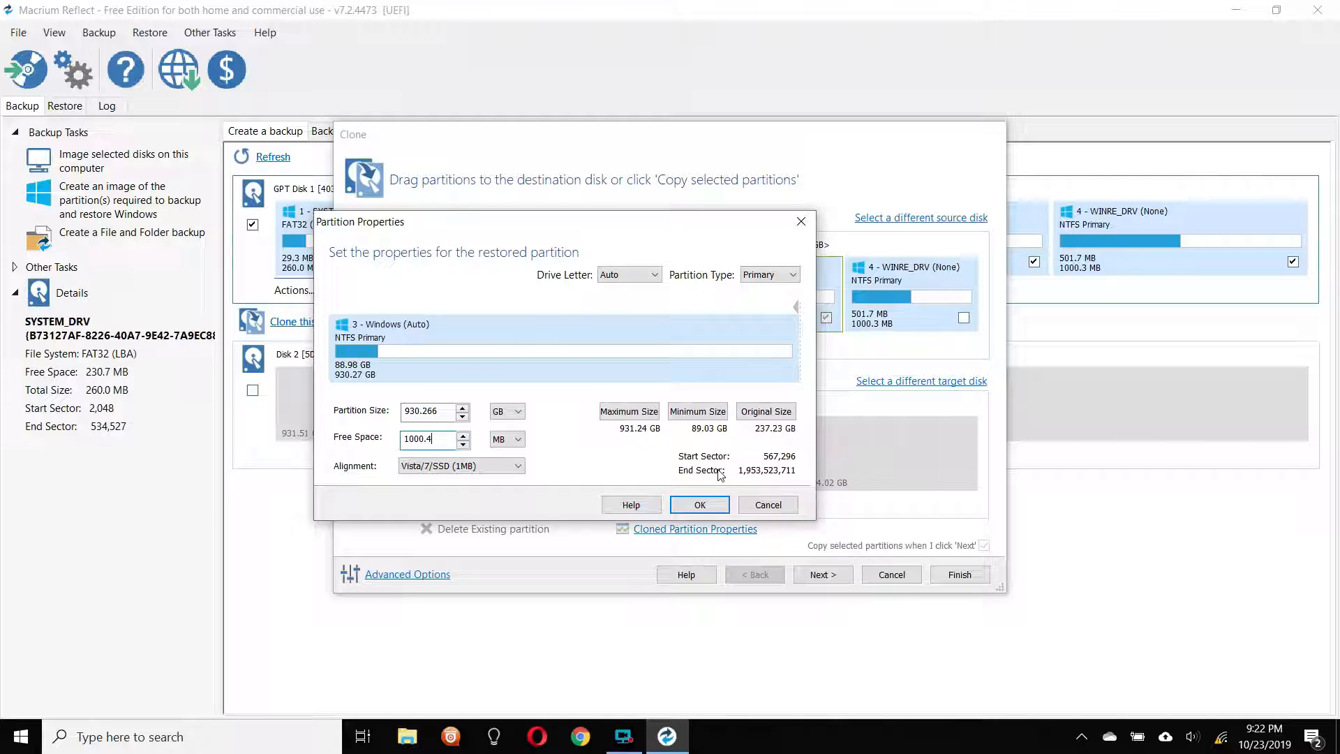
- Confirm the partition size and advance past scheduling to the Backup Save Options
left_click(699, 504)
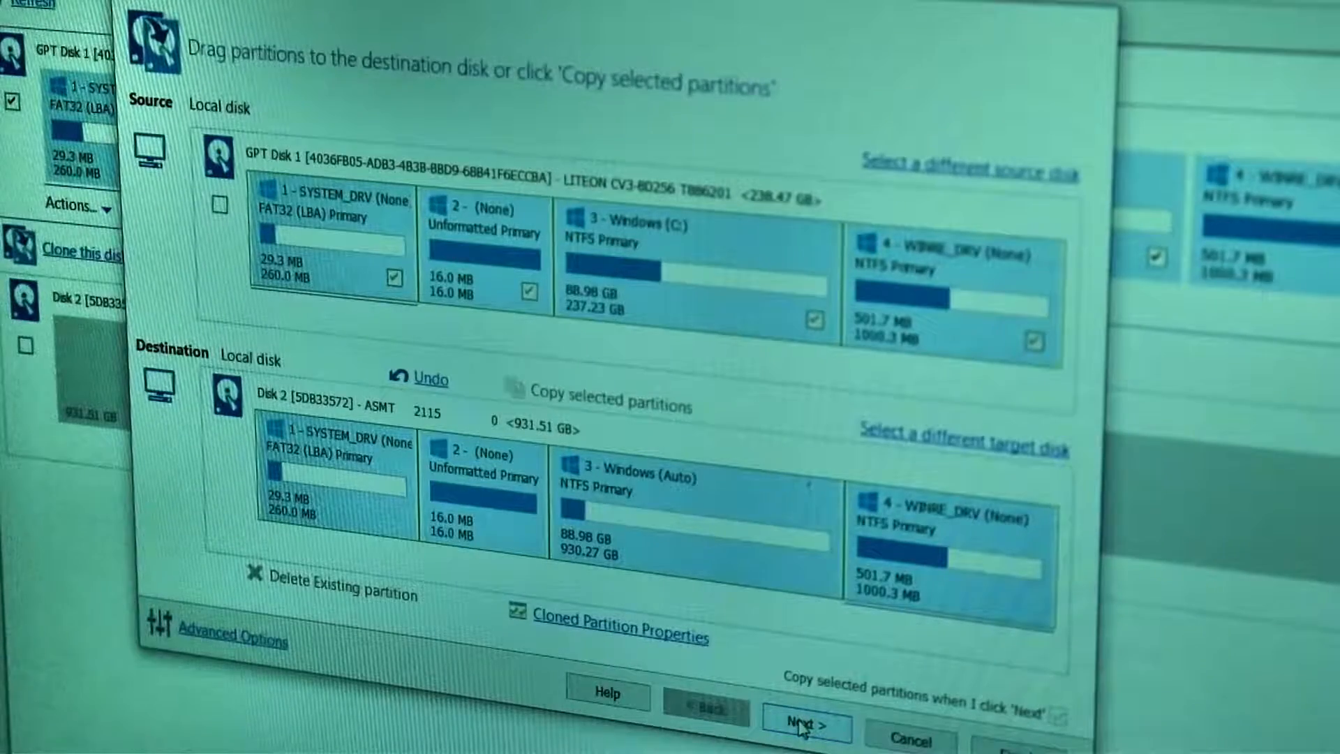
left_click(804, 726)
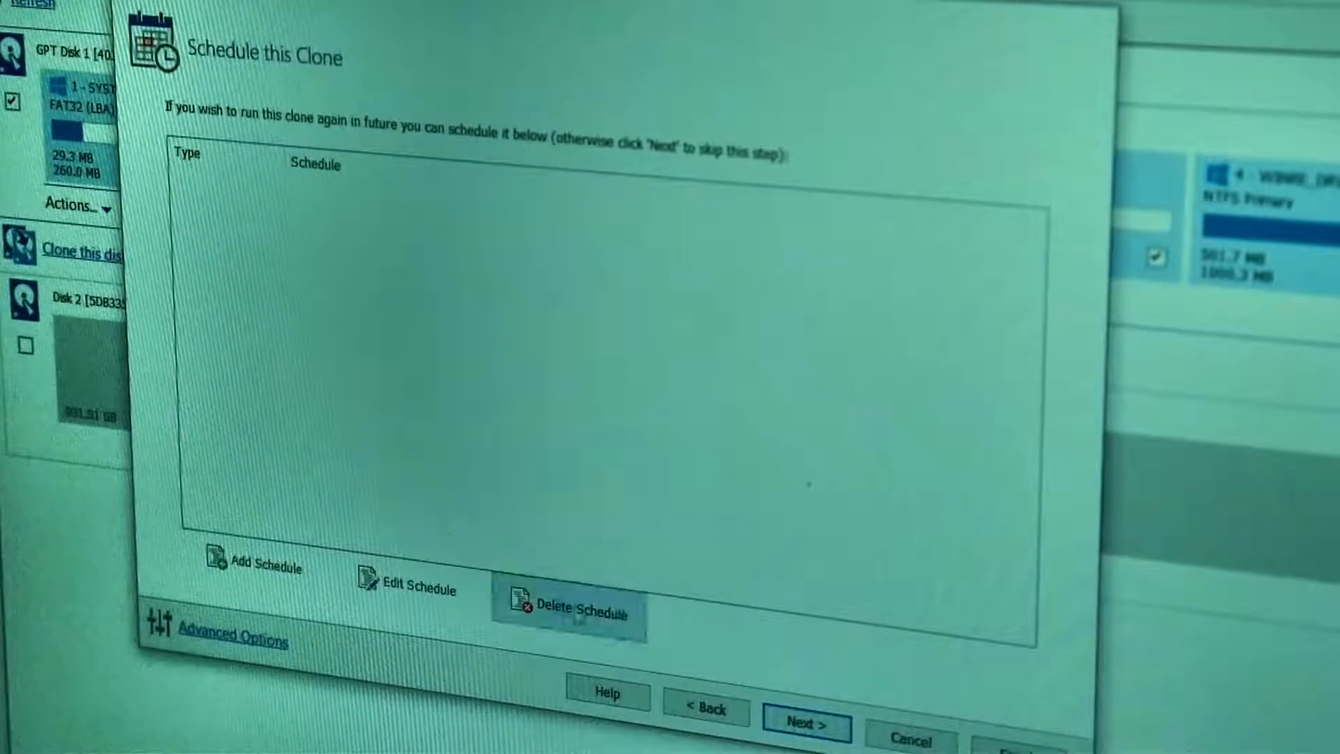
left_click(804, 725)
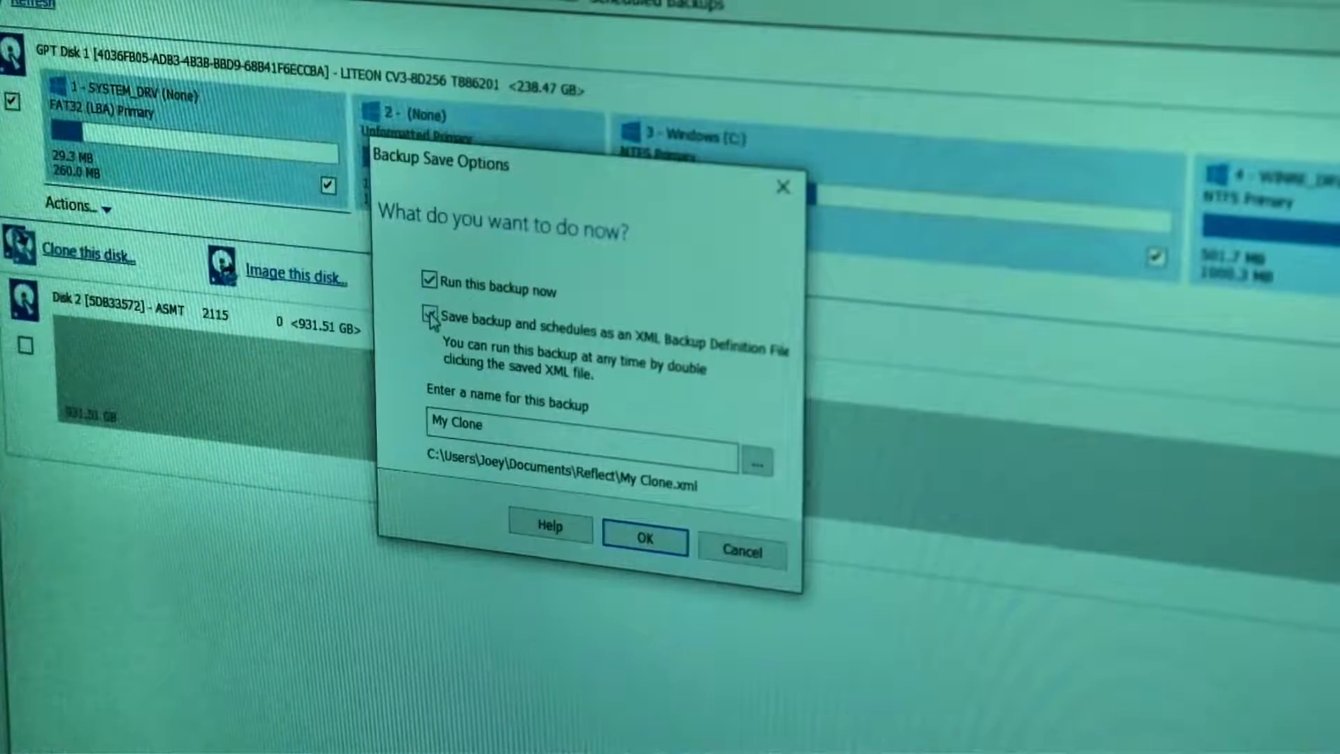
- Untick saving as an XML definition file and start the clone now
left_click(431, 314)
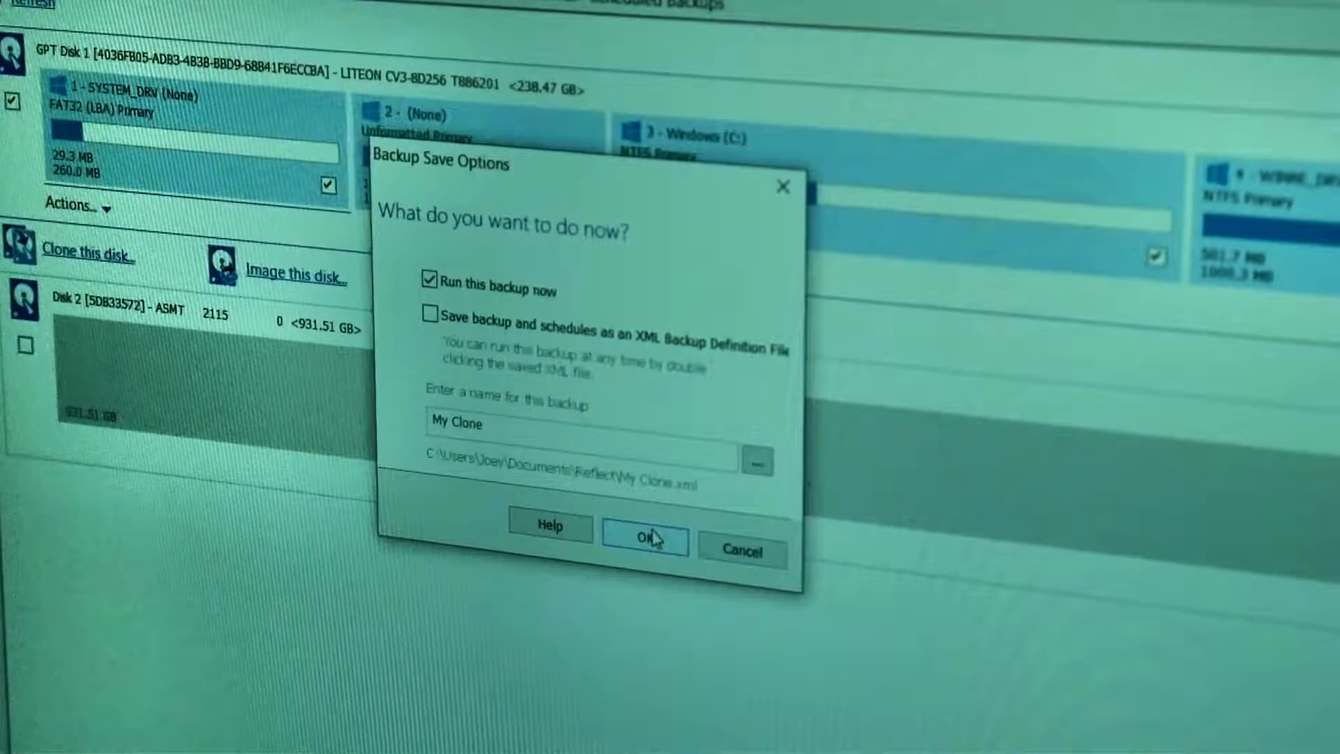
left_click(643, 540)
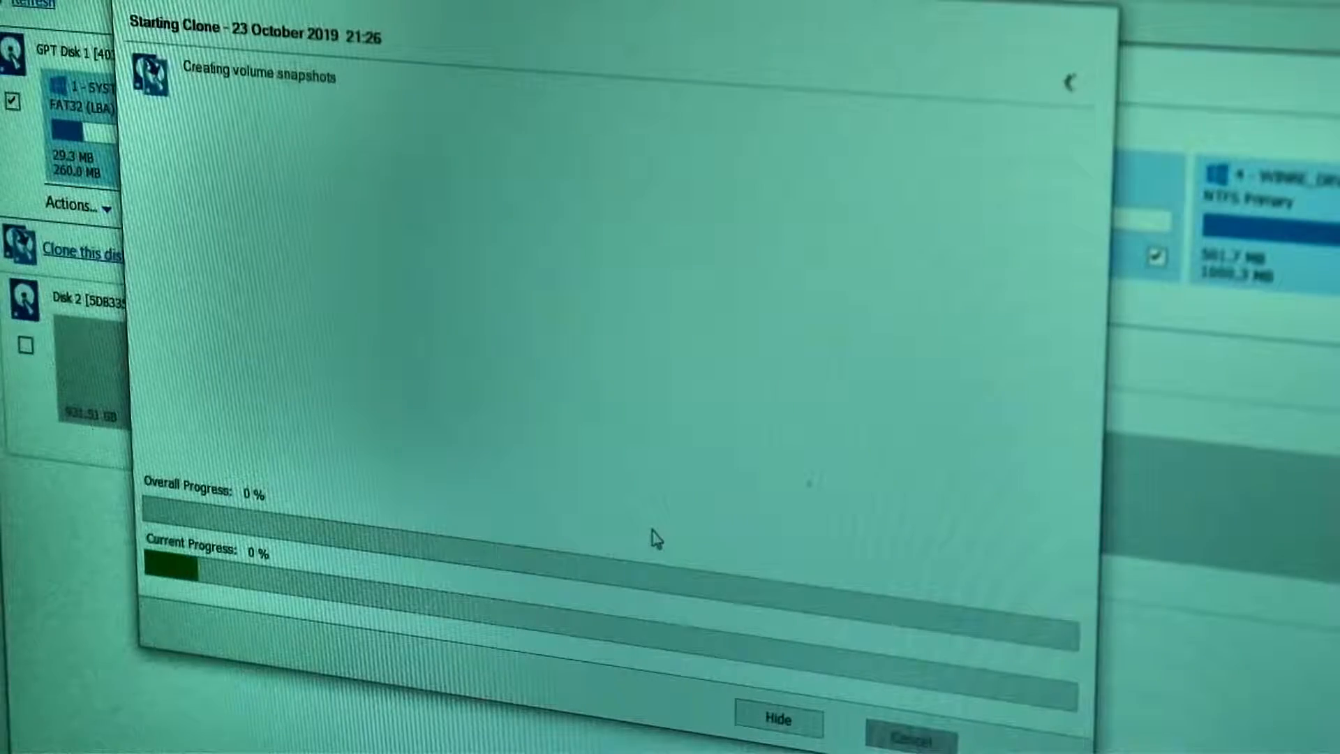